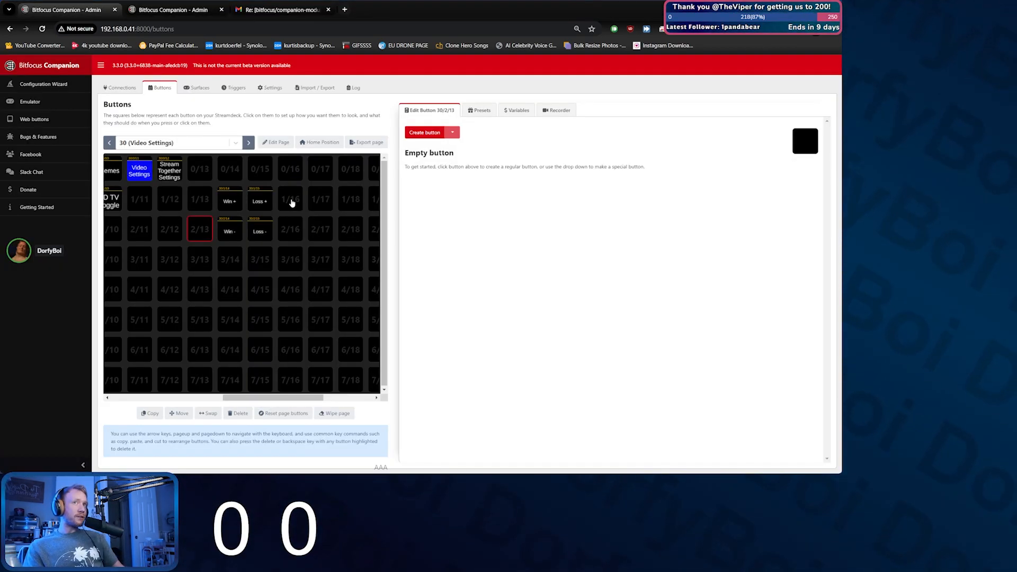
# Step: Create a regular button labelled 'Cough +' in the empty slot with 14pt font size
pyautogui.click(320, 199)
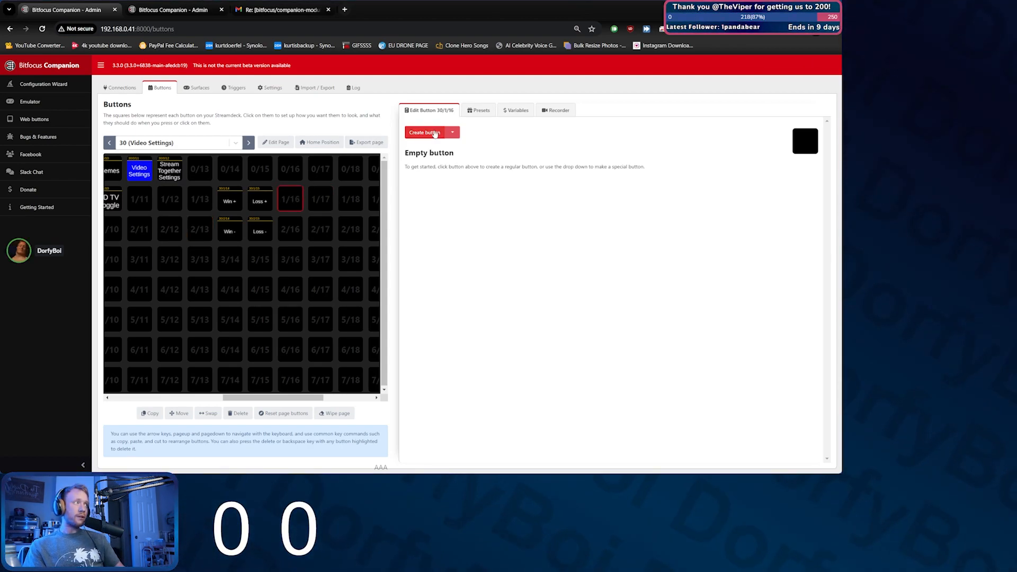
pyautogui.click(424, 132)
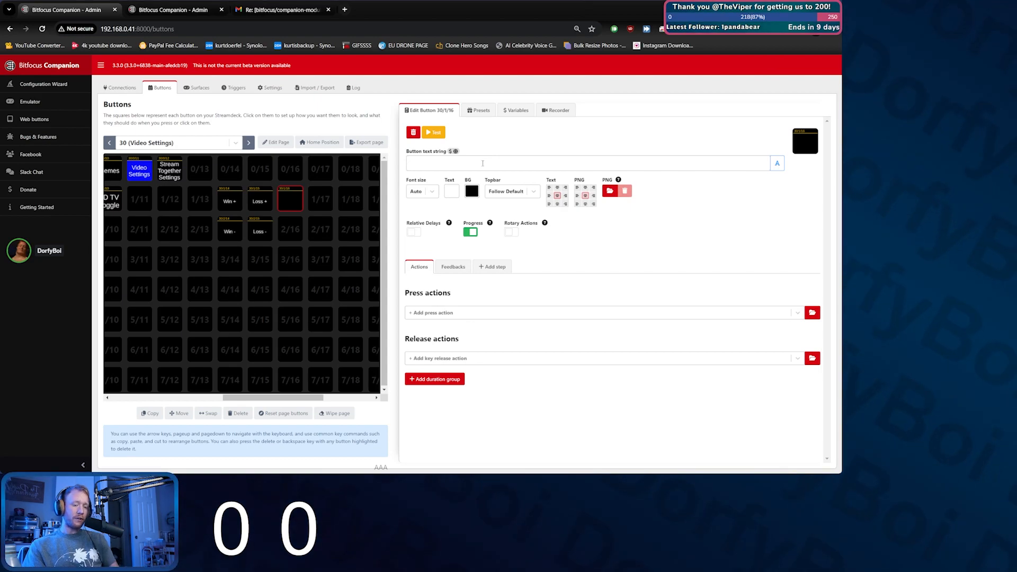
pyautogui.write('Cough +')
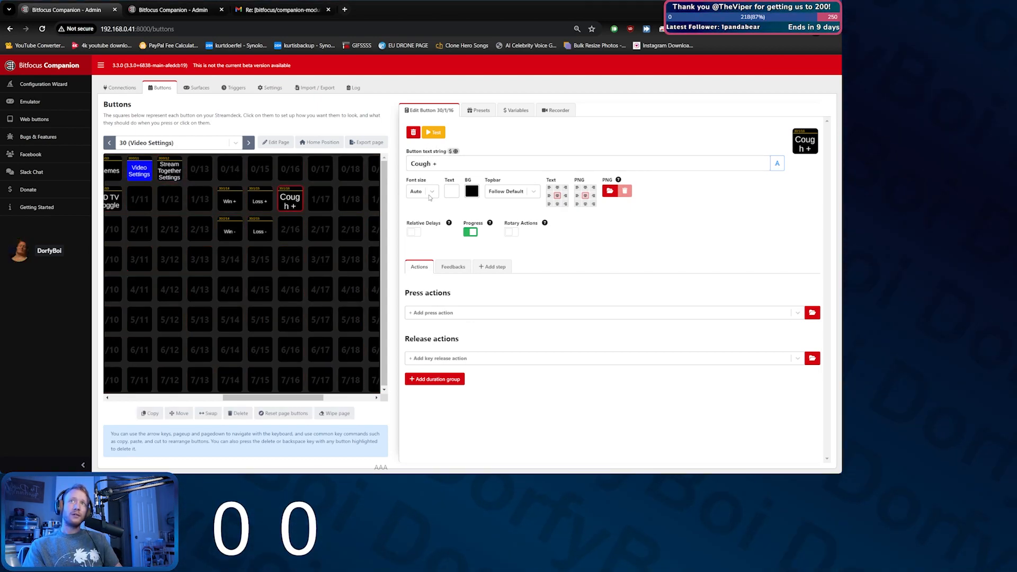
pyautogui.click(421, 191)
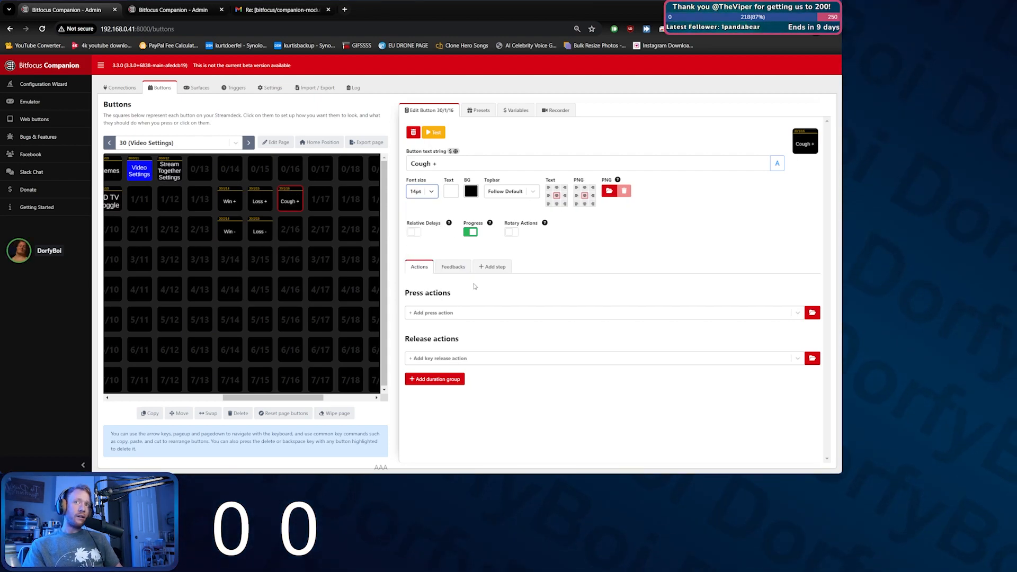
# Step: Add a new custom variable named Coughcounter in the Variables list
pyautogui.click(516, 109)
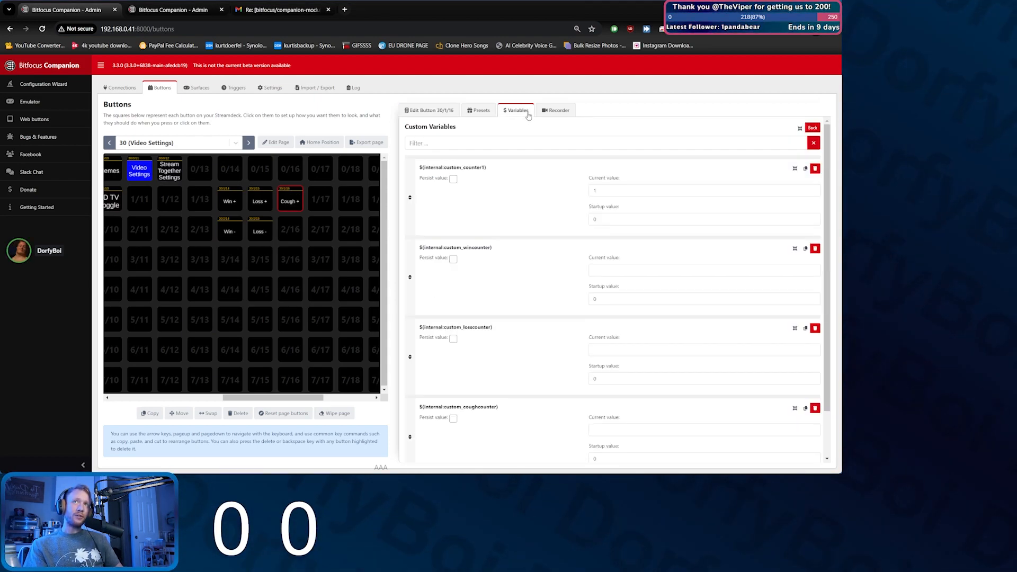
pyautogui.scroll(-3)
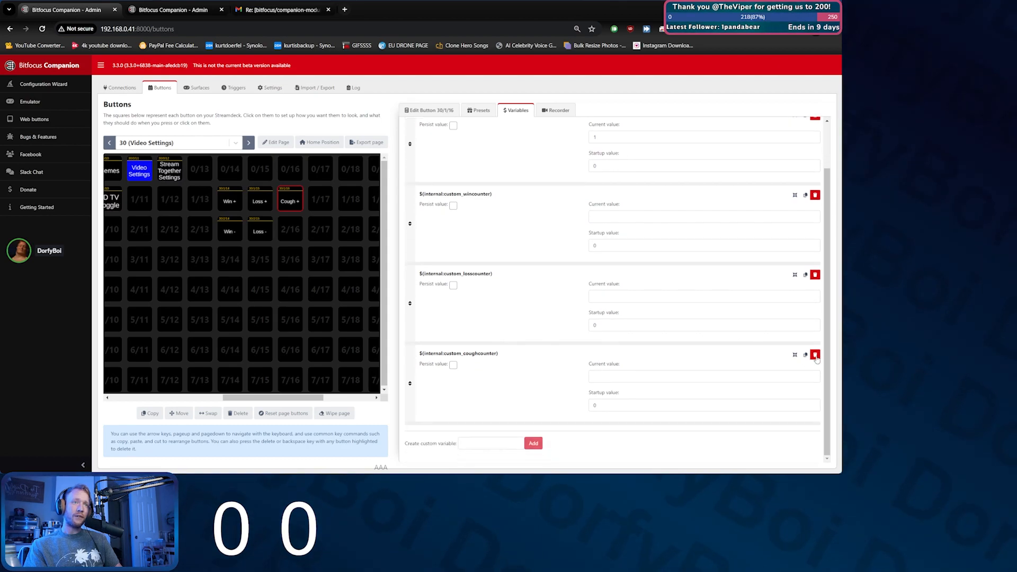
pyautogui.write('Coughcounter')
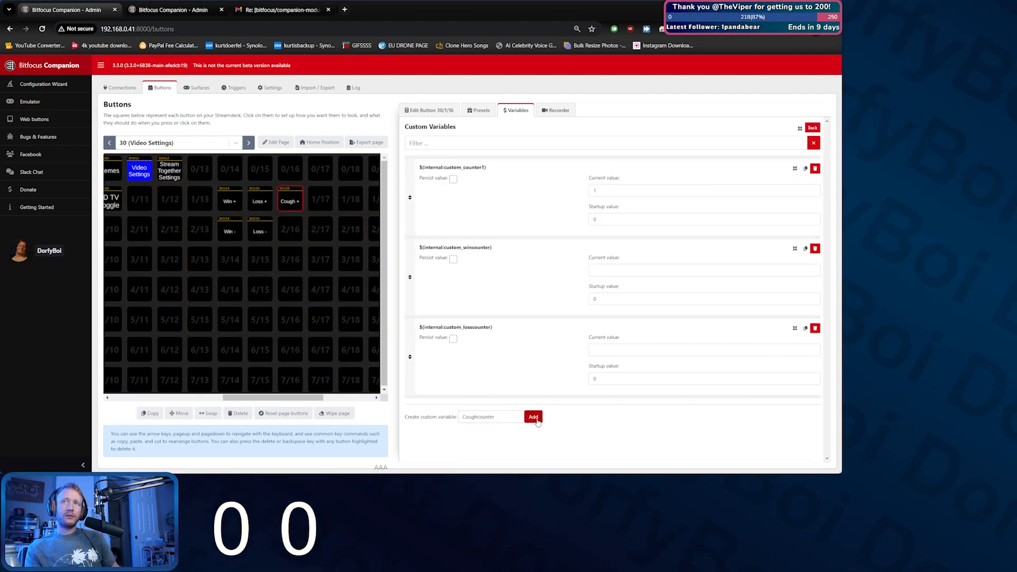
pyautogui.click(533, 416)
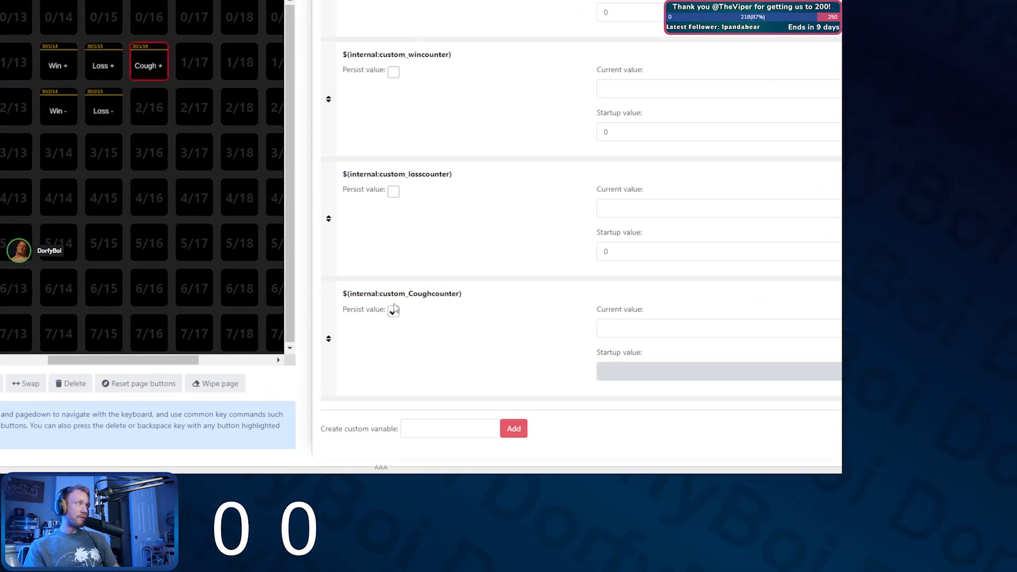
# Step: Leave Coughcounter non-persistent and set its startup value to 0
pyautogui.click(394, 309)
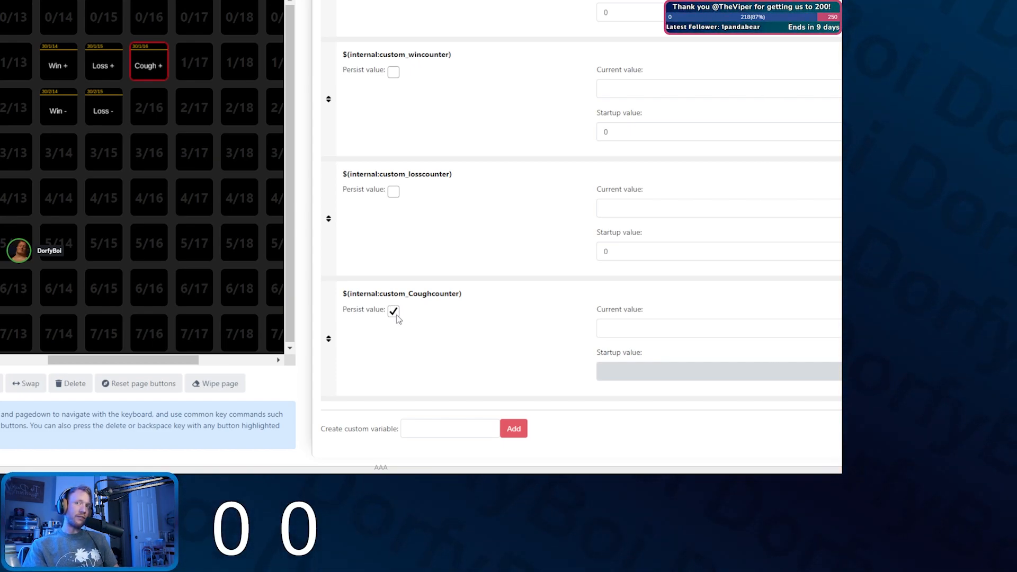
pyautogui.click(394, 309)
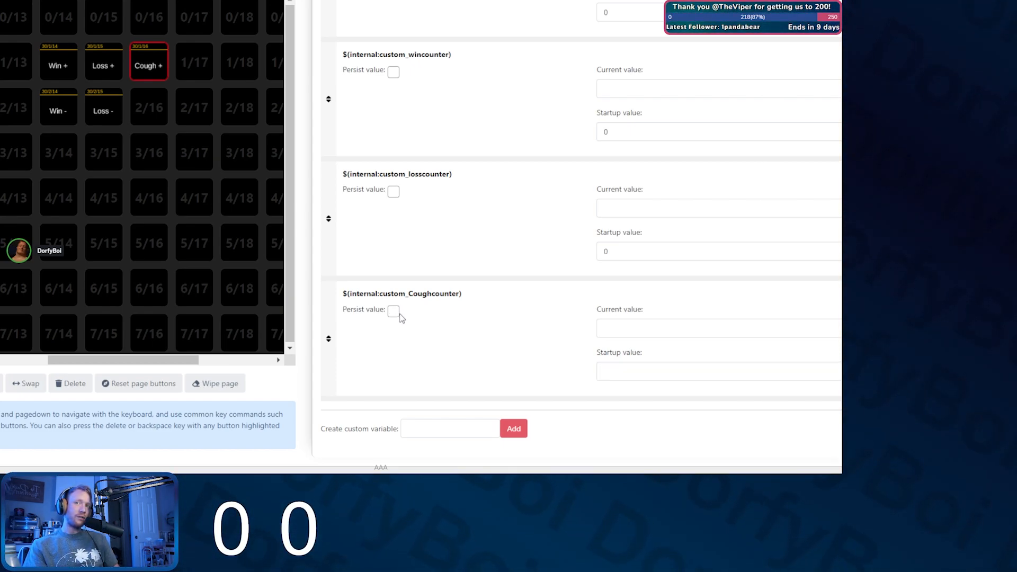
pyautogui.click(713, 371)
pyautogui.write('0')
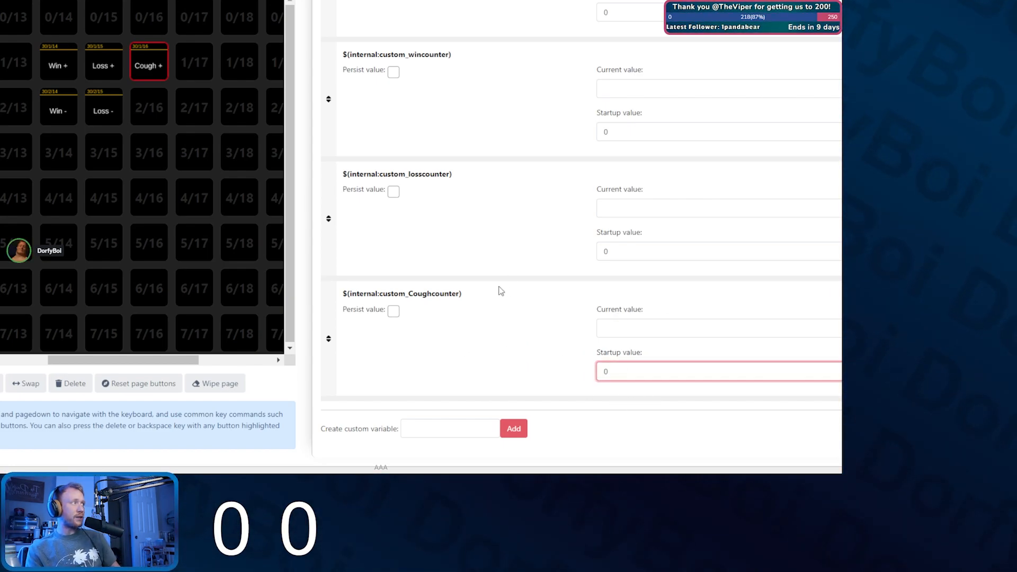
pyautogui.click(687, 354)
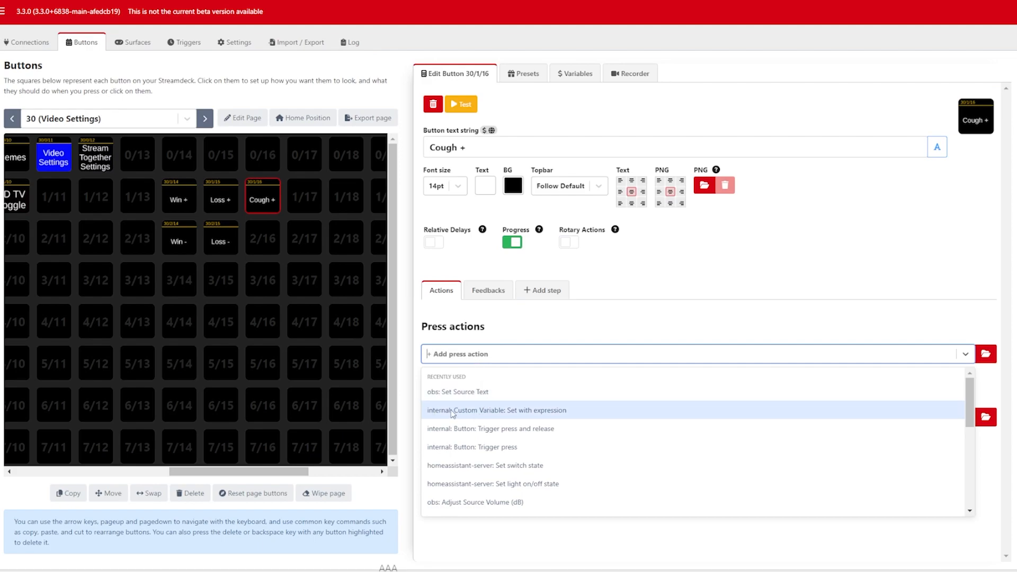
pyautogui.moveTo(545, 420)
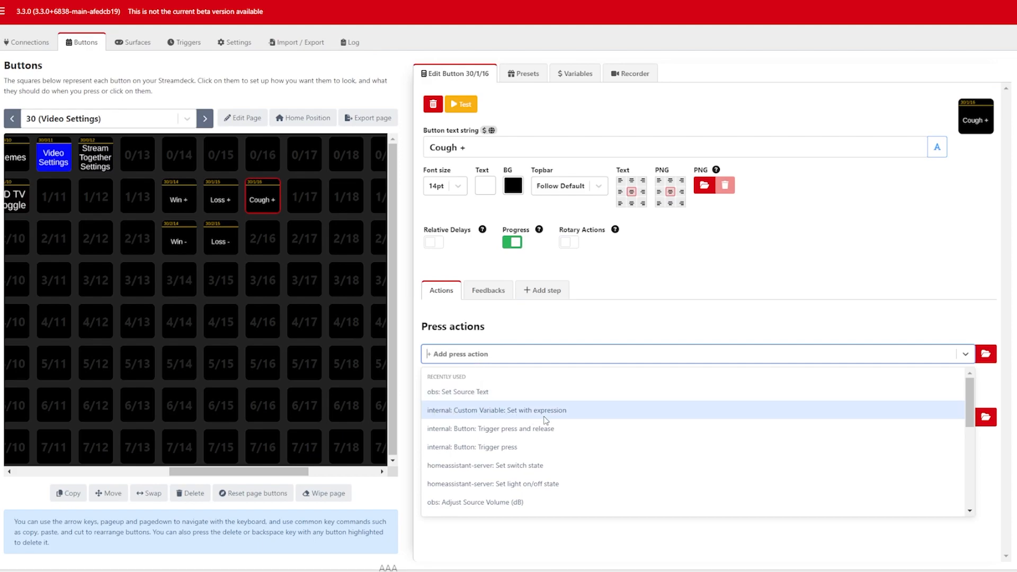
# Step: Add a 'Custom Variable: Set with expression' press action targeting Coughcounter
pyautogui.click(496, 410)
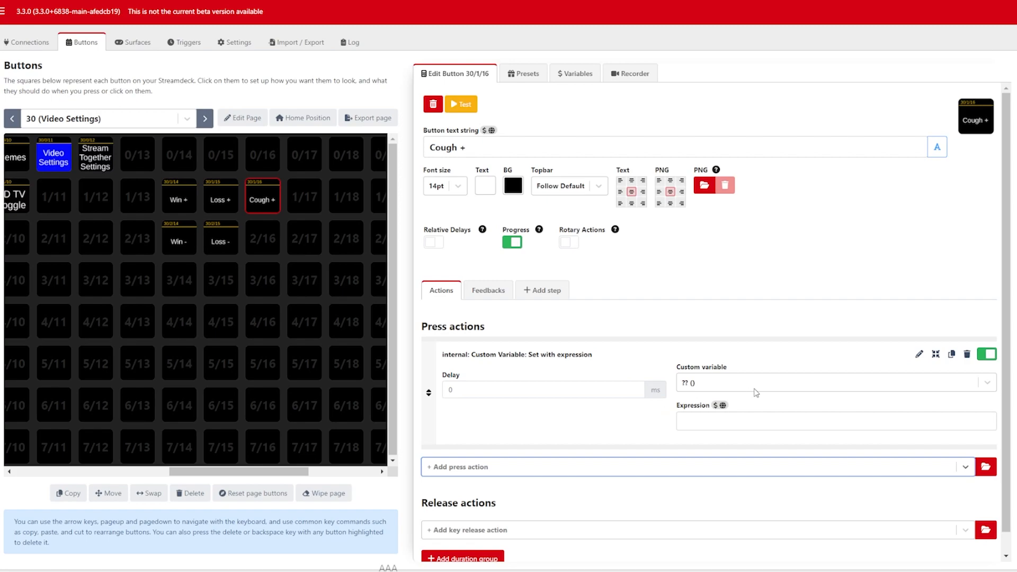
pyautogui.click(834, 383)
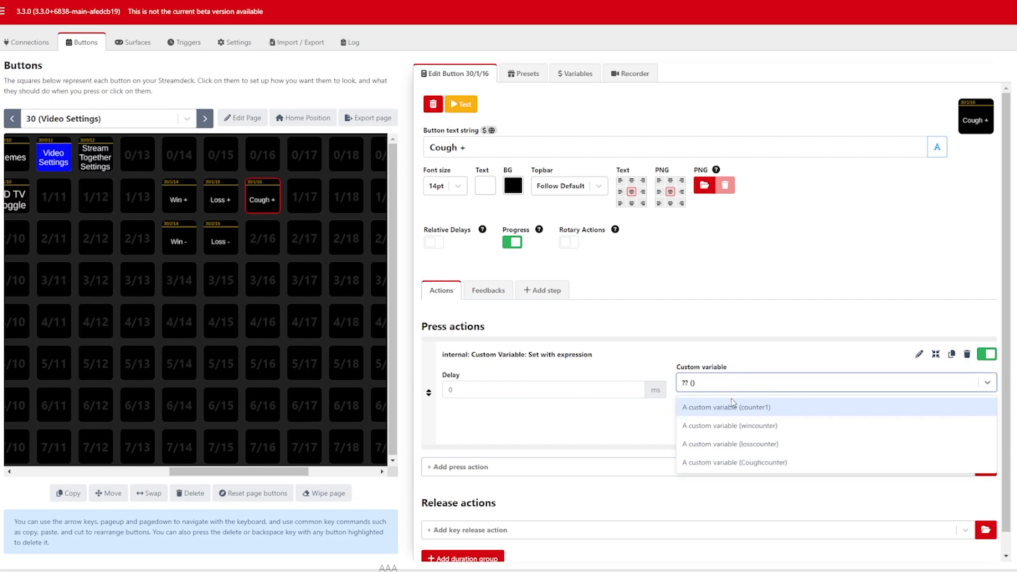
pyautogui.click(733, 462)
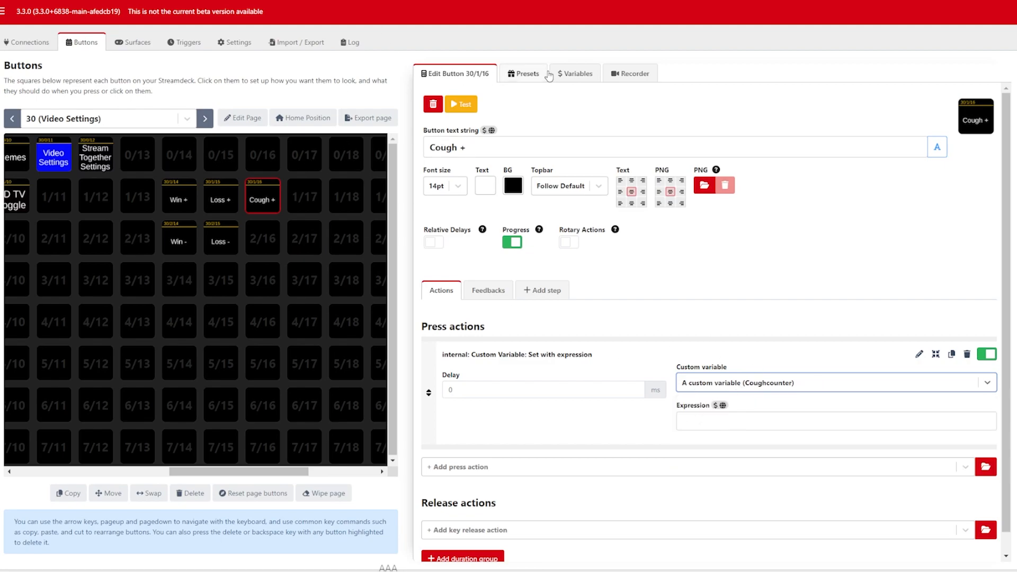
# Step: Set the expression to $(internal:custom_Coughcounter) +1, then view Loss + for reference
pyautogui.click(573, 73)
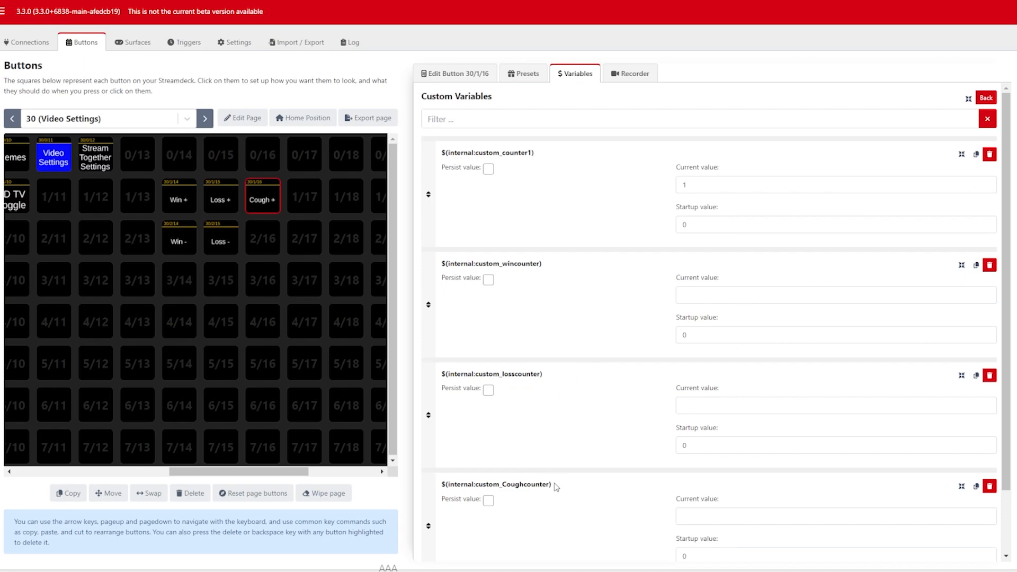
pyautogui.doubleClick(496, 484)
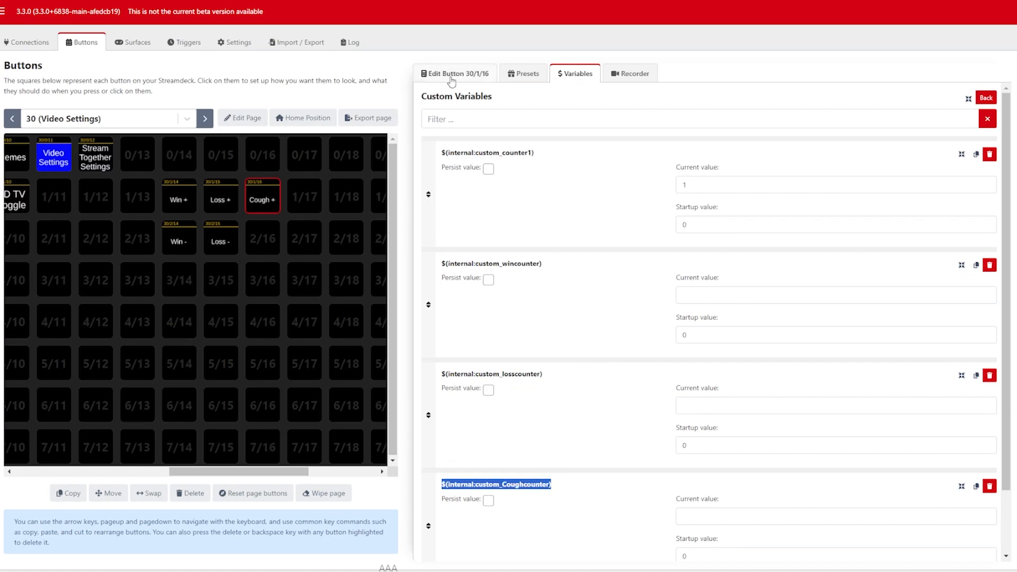
pyautogui.click(456, 73)
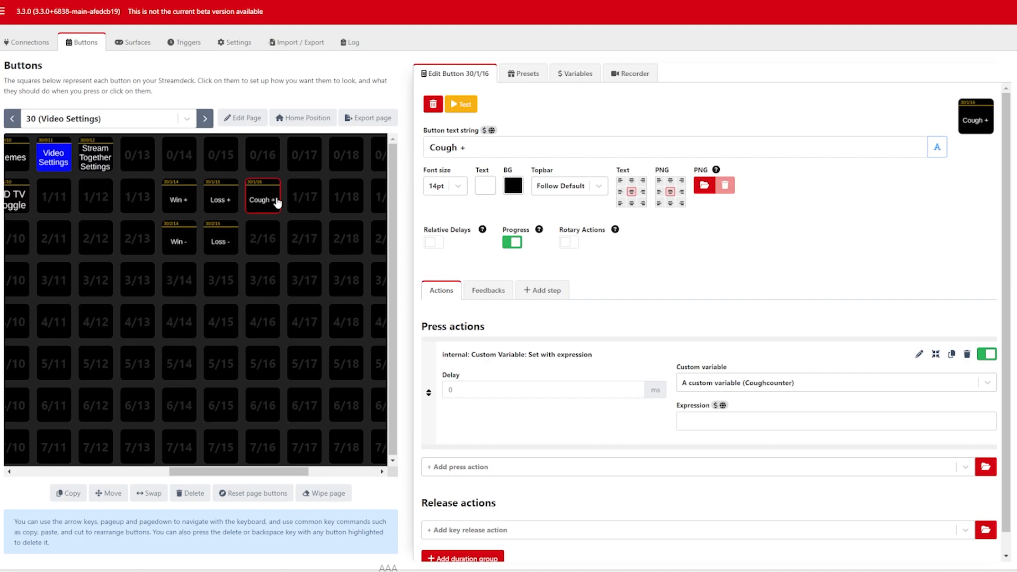
pyautogui.write('$(internal:custom_Coughcounter) + 1')
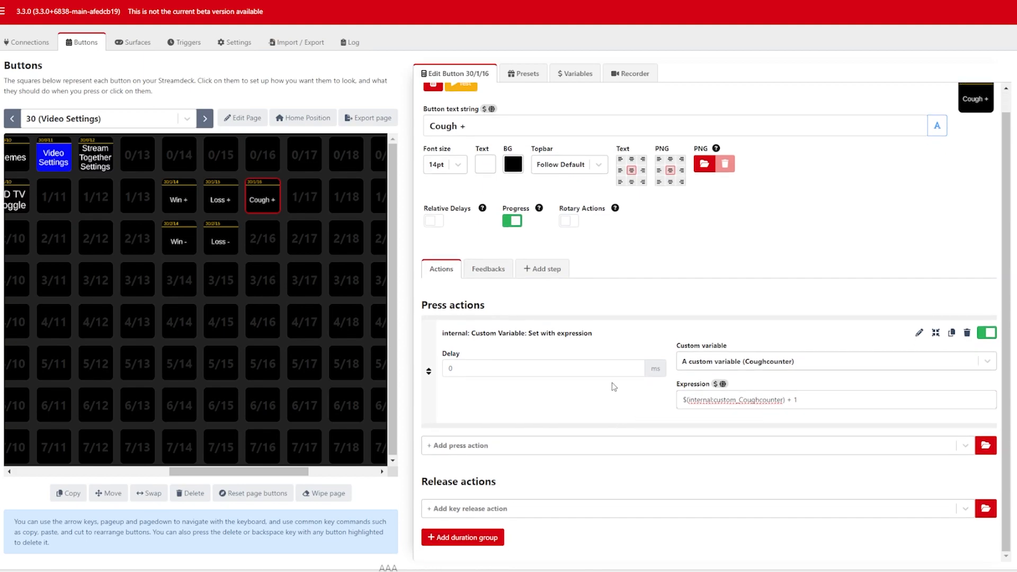
pyautogui.moveTo(632, 347)
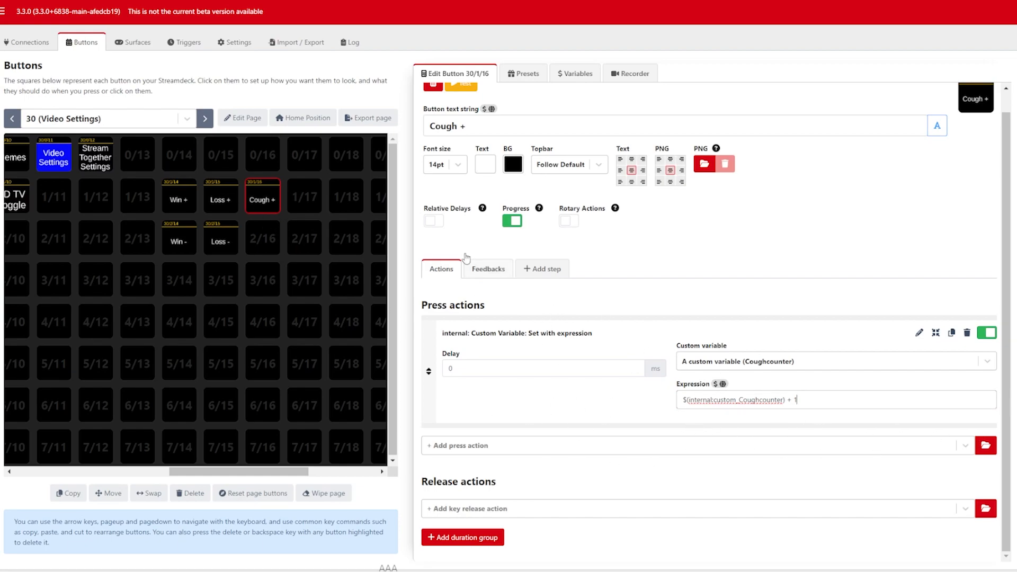
pyautogui.click(220, 196)
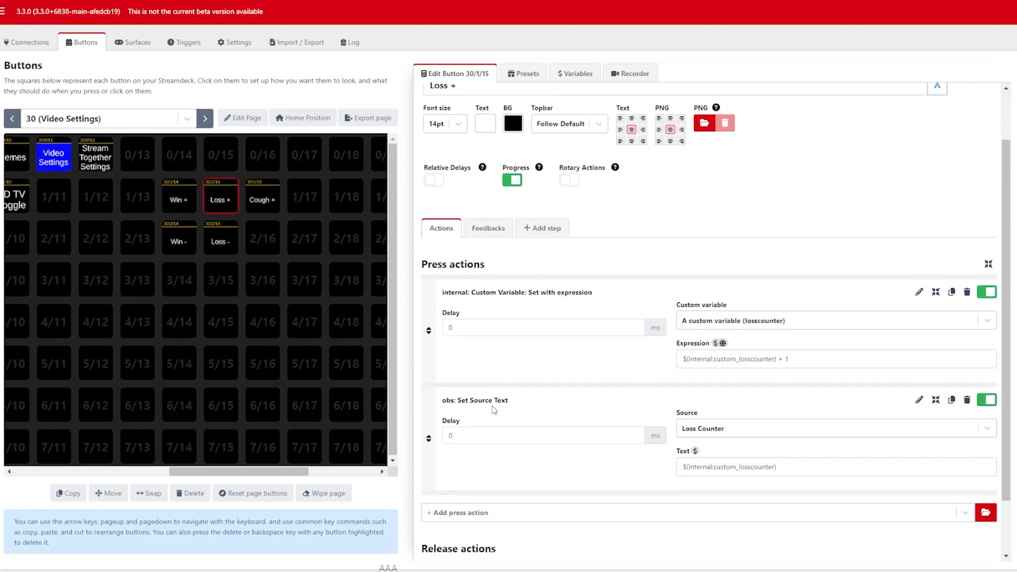
# Step: Add a new Text (GDI+) source named Cough Counter in OBS
pyautogui.click(262, 199)
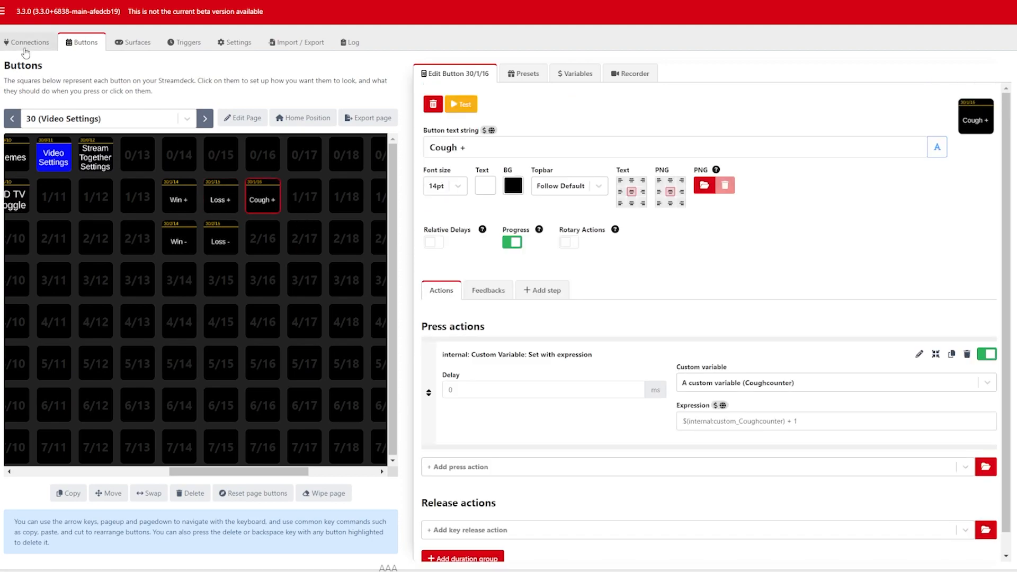
pyautogui.click(27, 42)
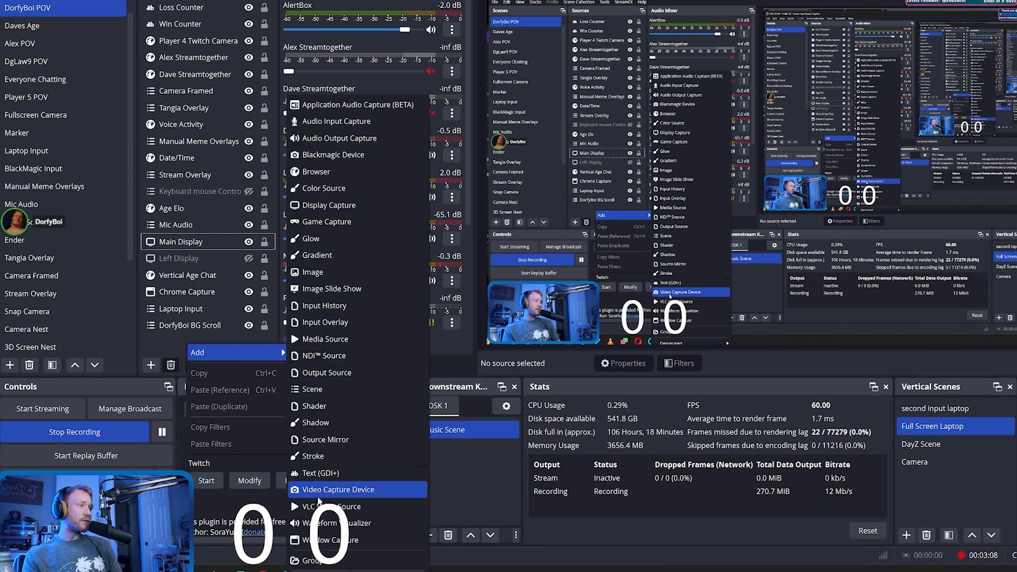
pyautogui.click(320, 472)
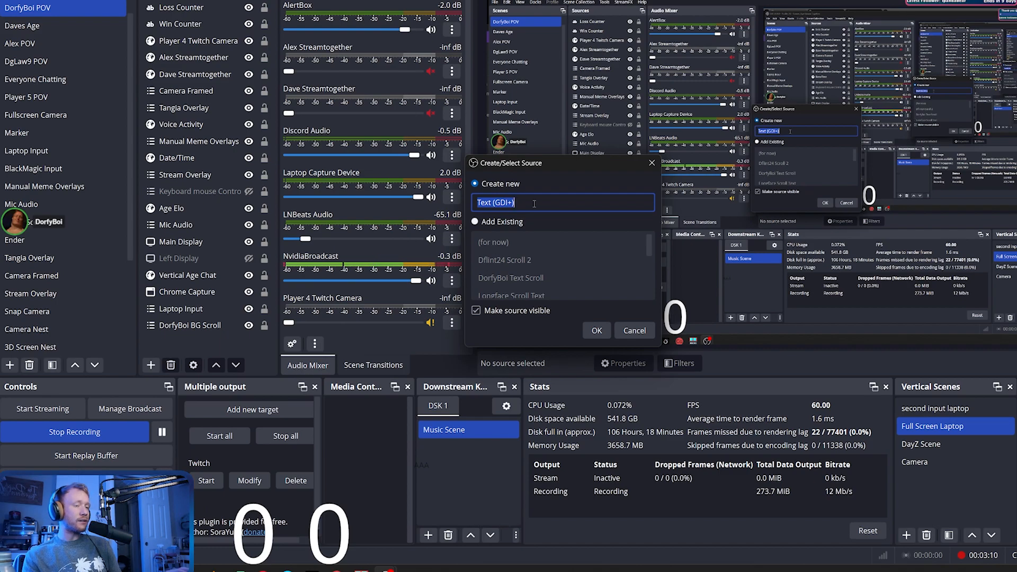
pyautogui.write('Cough Count')
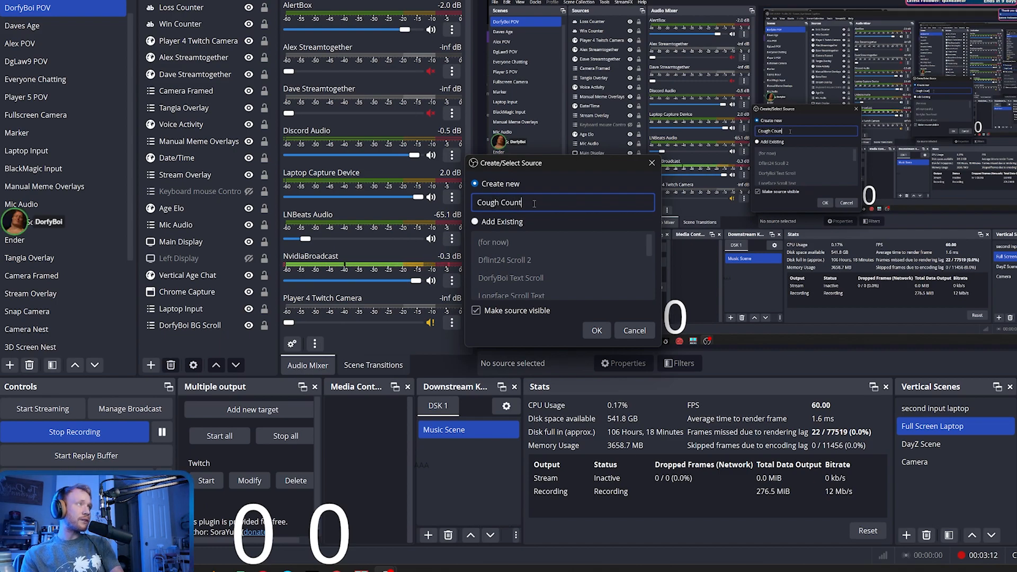
pyautogui.click(595, 331)
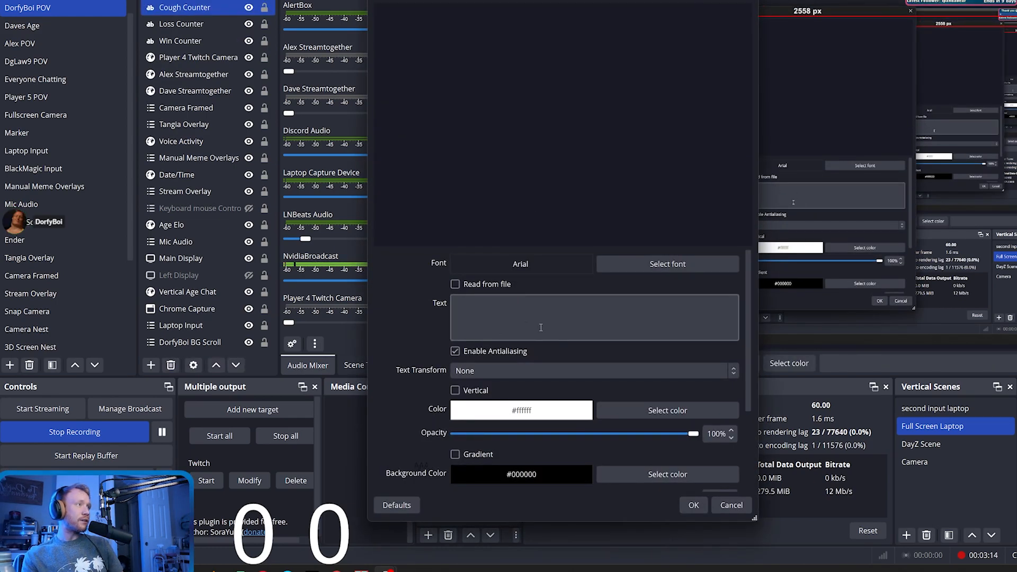
# Step: Set the Cough Counter source text to 0 and confirm it
pyautogui.write('0')
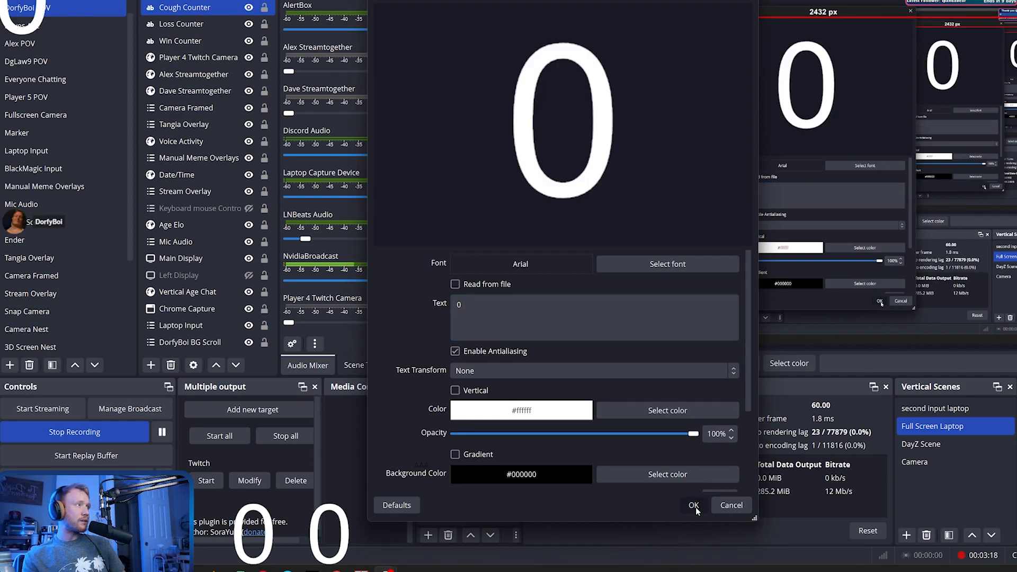
pyautogui.click(693, 505)
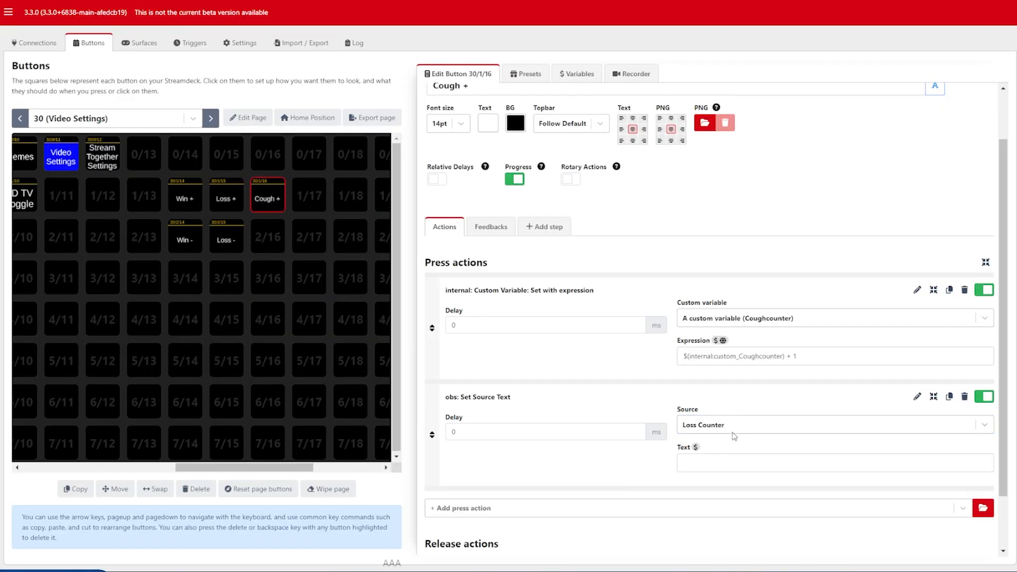
pyautogui.moveTo(362, 137)
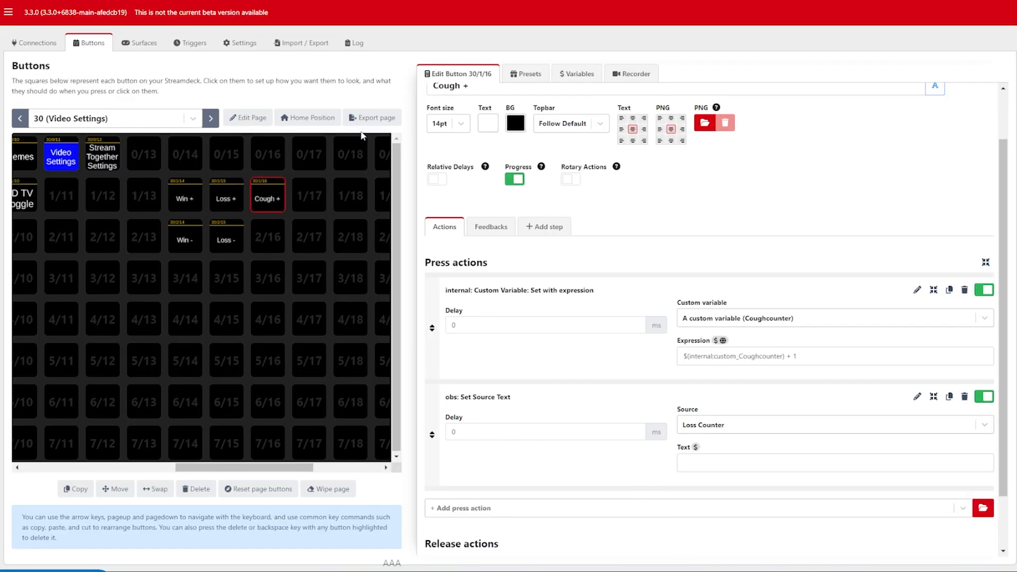
pyautogui.moveTo(770, 388)
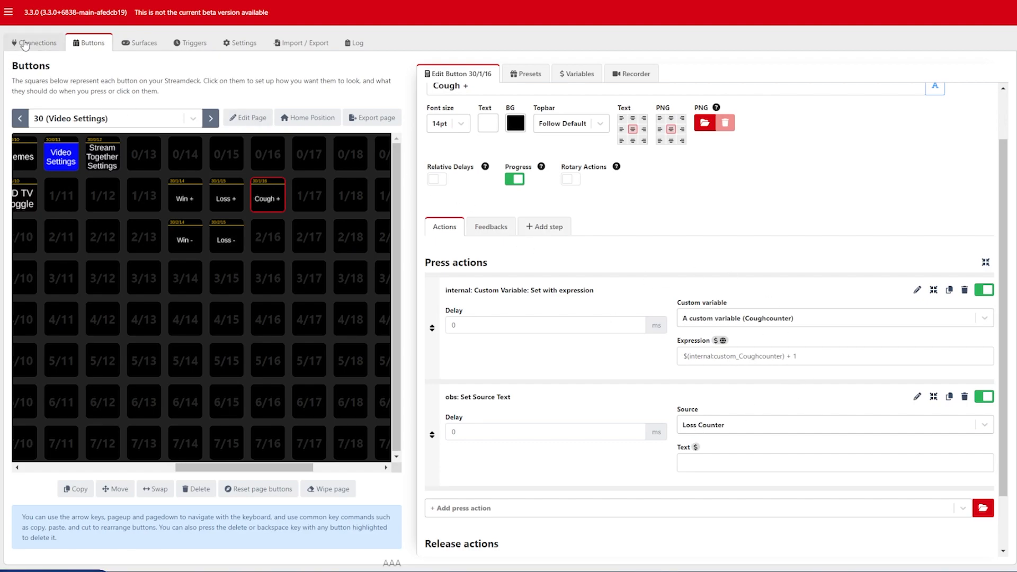
# Step: Restart the OBS connection from the Connections list so Cough Counter becomes available
pyautogui.click(34, 42)
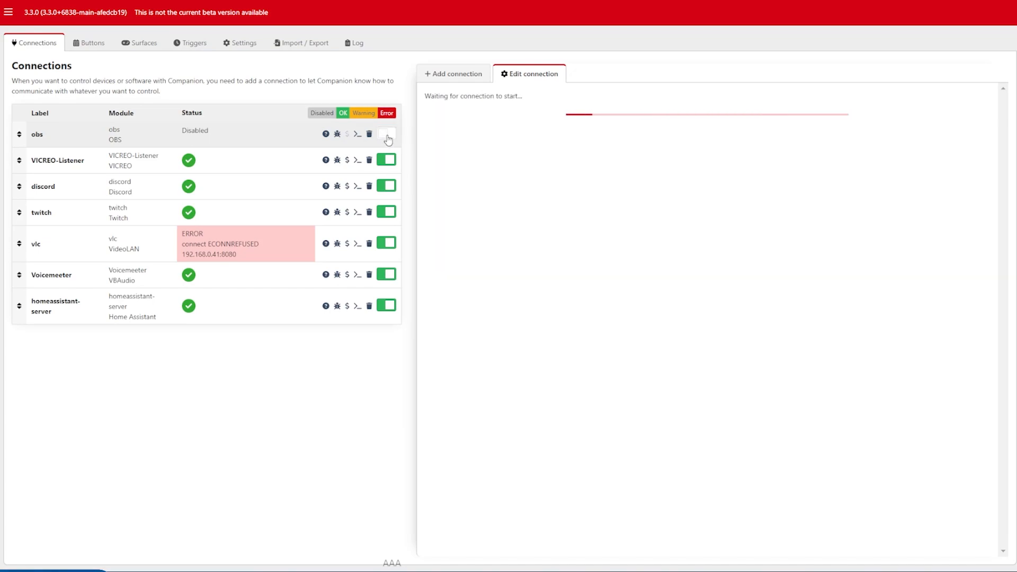
pyautogui.click(385, 133)
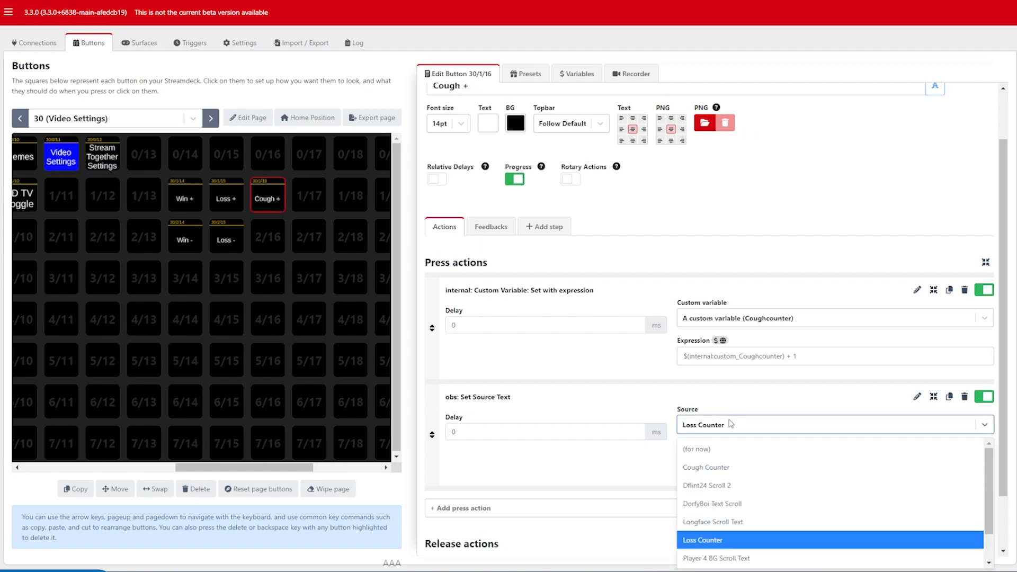
# Step: Target Cough Counter with the Coughcounter value as its text and test Cough + in the emulator
pyautogui.click(705, 468)
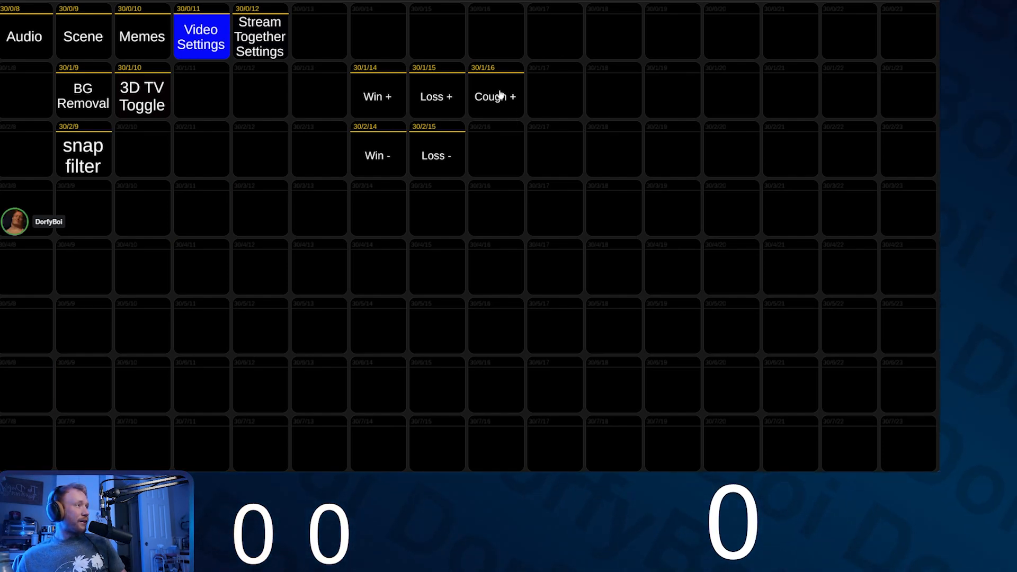
pyautogui.click(495, 96)
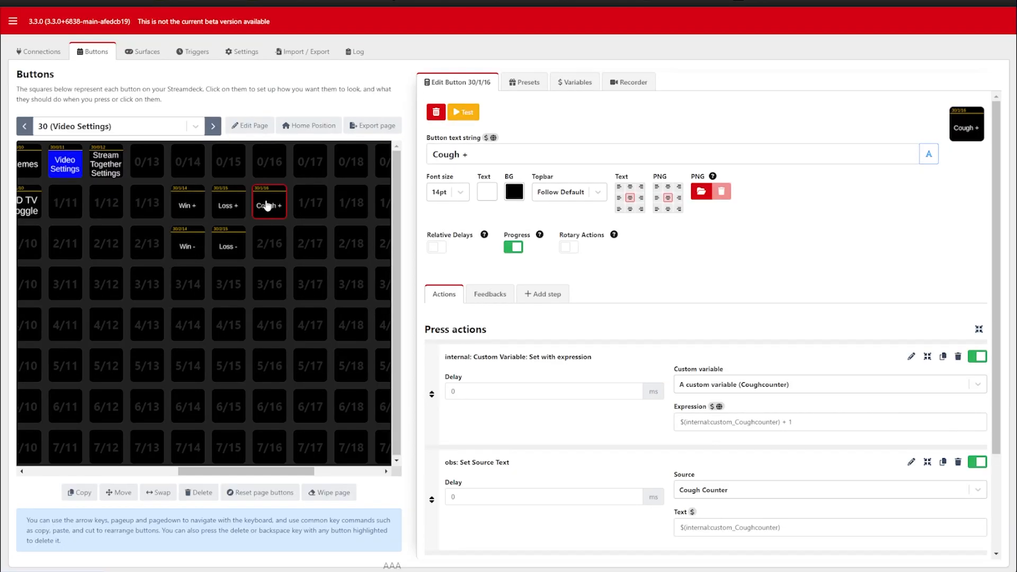
# Step: Copy Cough + below as Cough - with expression -1 and press it to lower the count
pyautogui.click(268, 244)
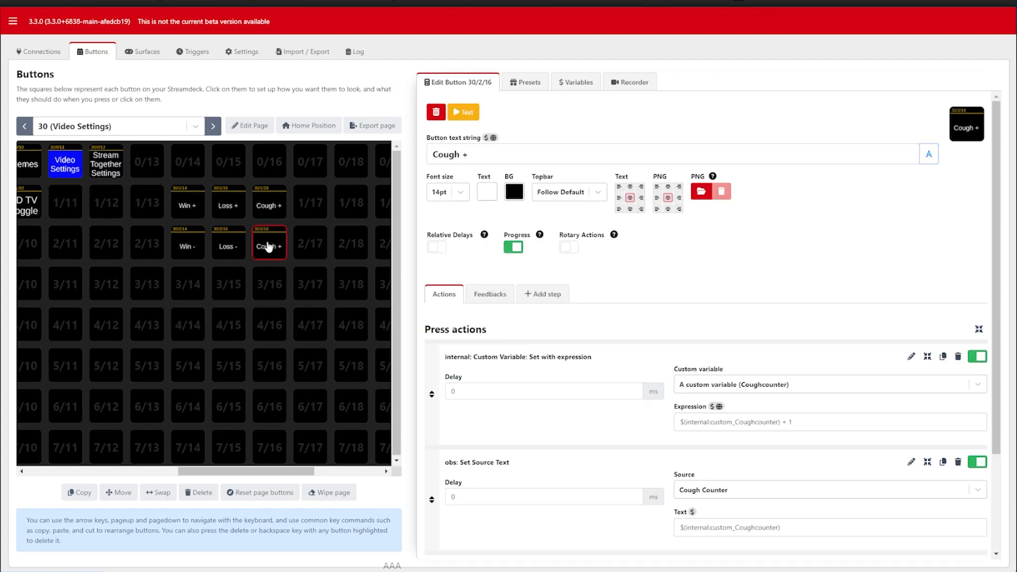
pyautogui.click(778, 423)
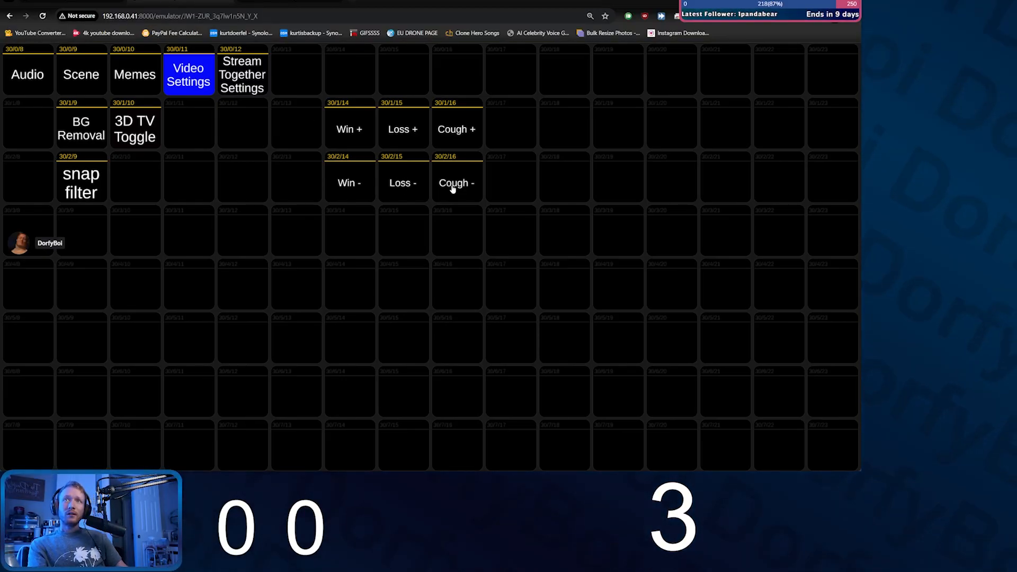
pyautogui.click(456, 182)
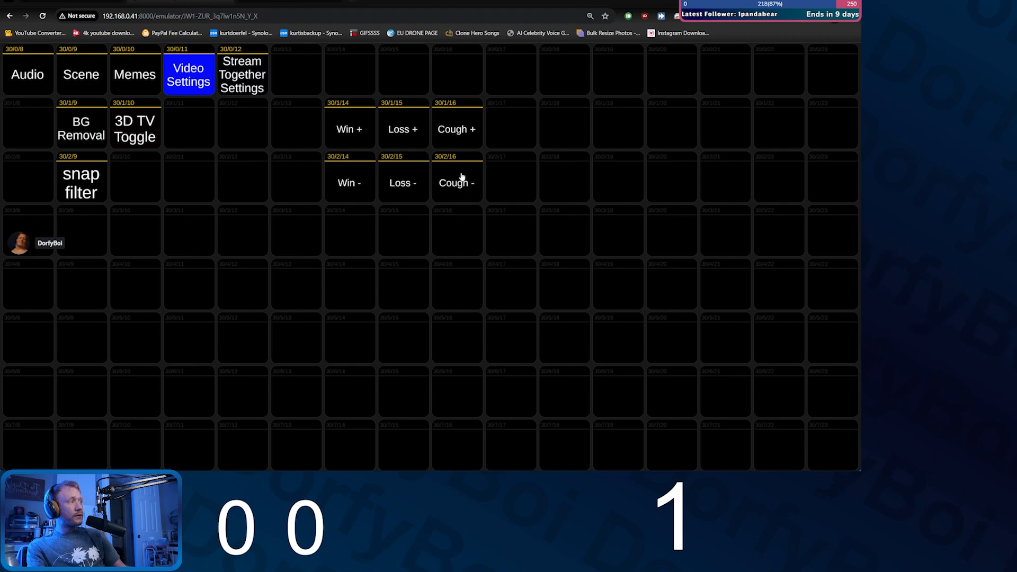